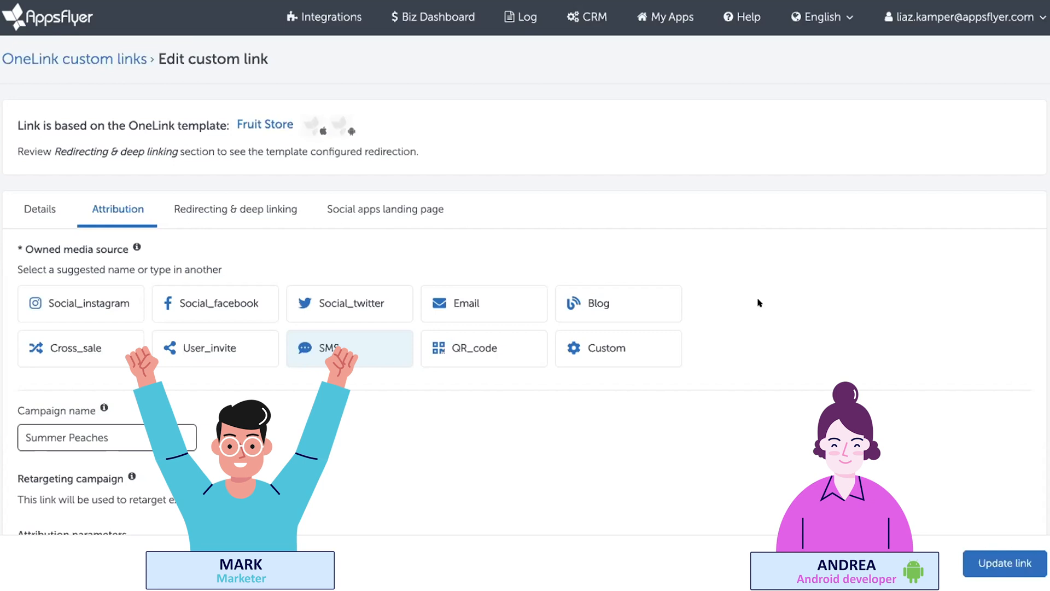
# - Add a Custom attribution parameter fruit_name with the value peaches to the Summer Peaches link
pyautogui.click(261, 499)
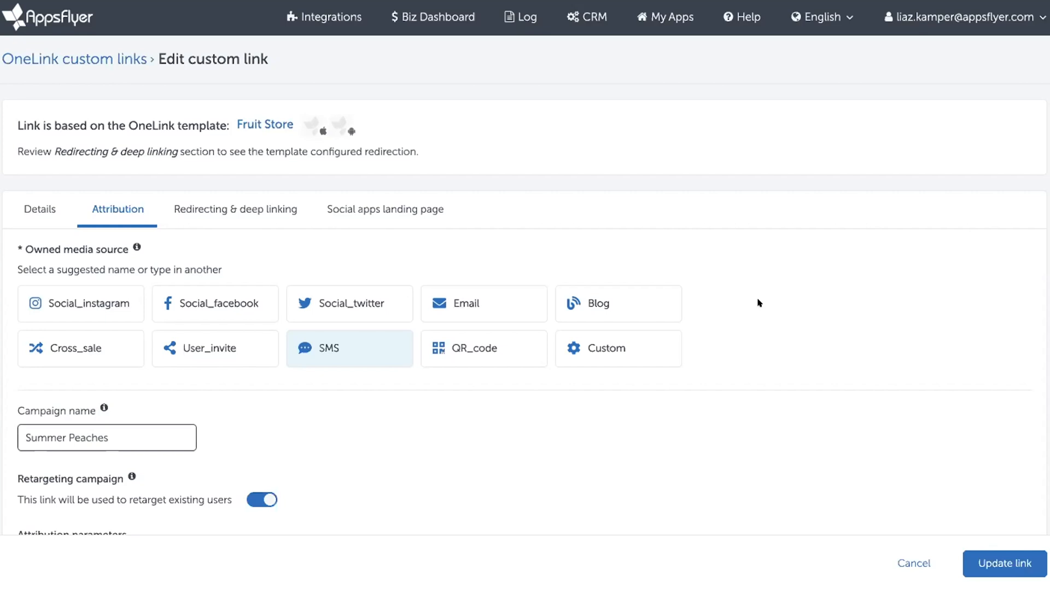
pyautogui.scroll(-3)
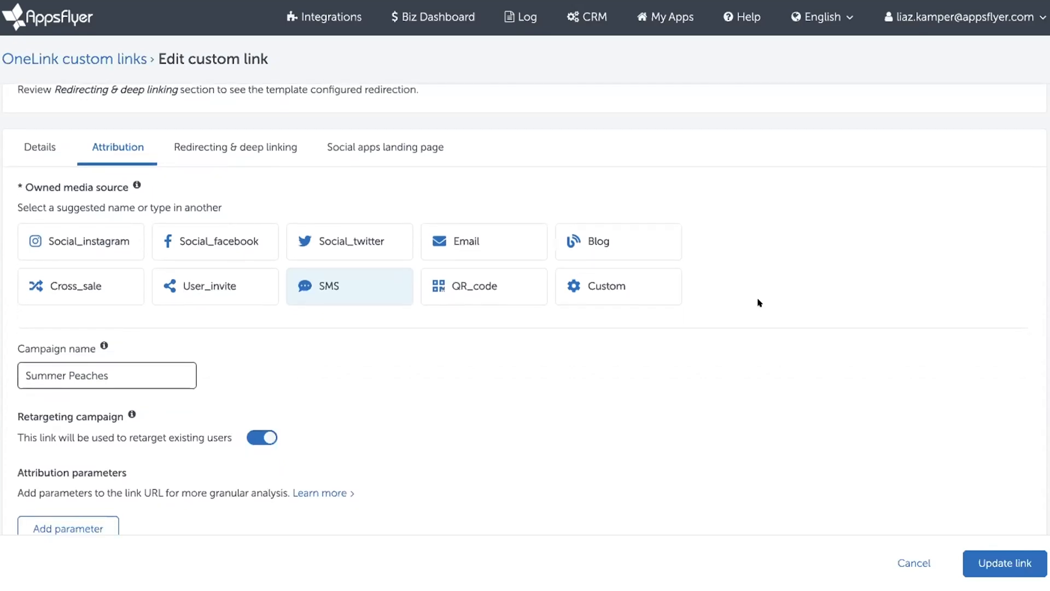
pyautogui.scroll(-3)
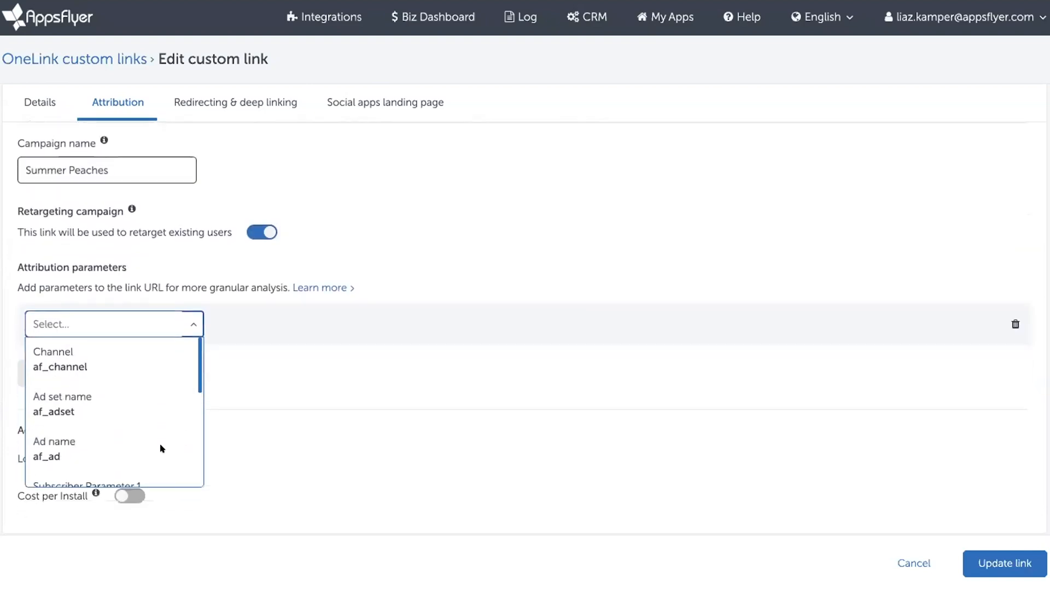
pyautogui.scroll(-3)
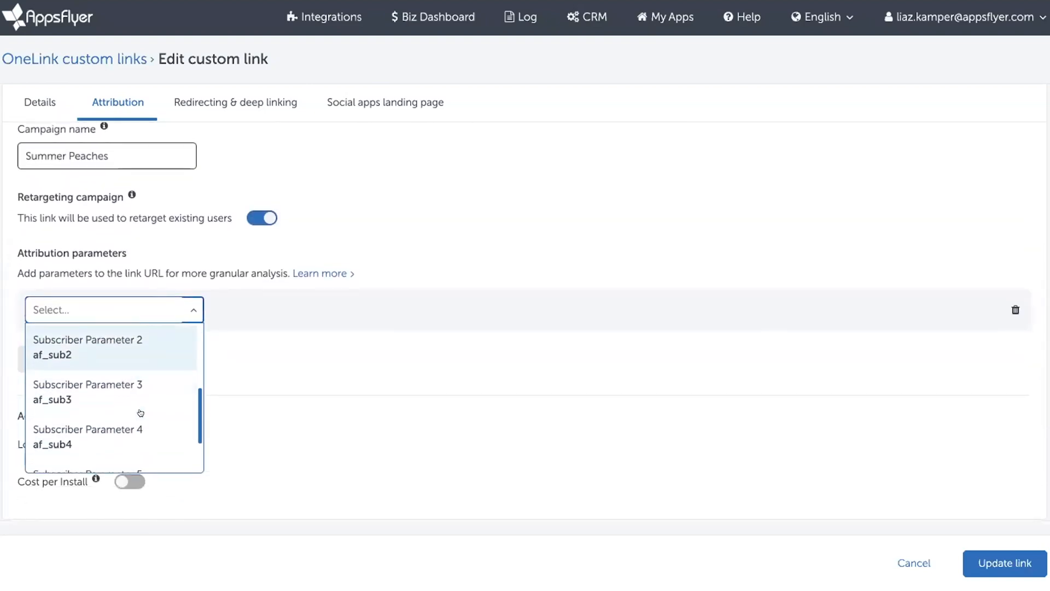
pyautogui.click(113, 309)
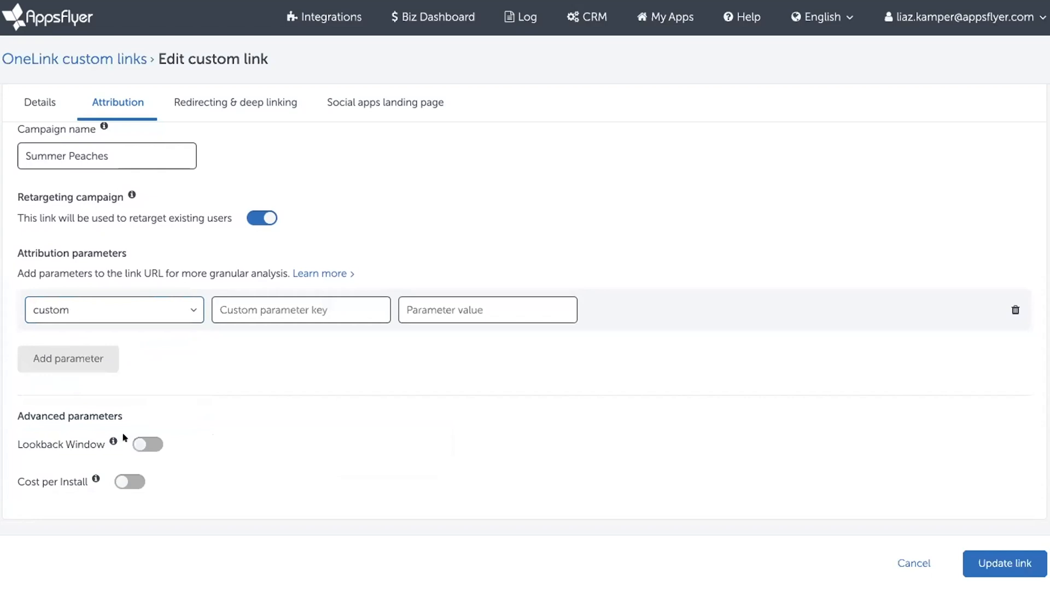
pyautogui.write('fruit_name')
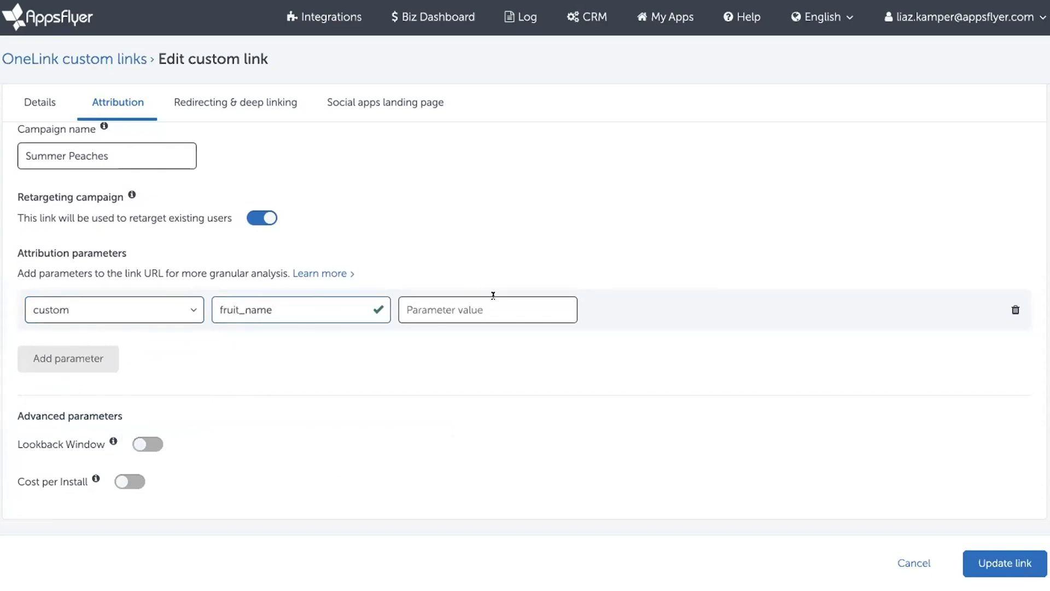
pyautogui.click(486, 310)
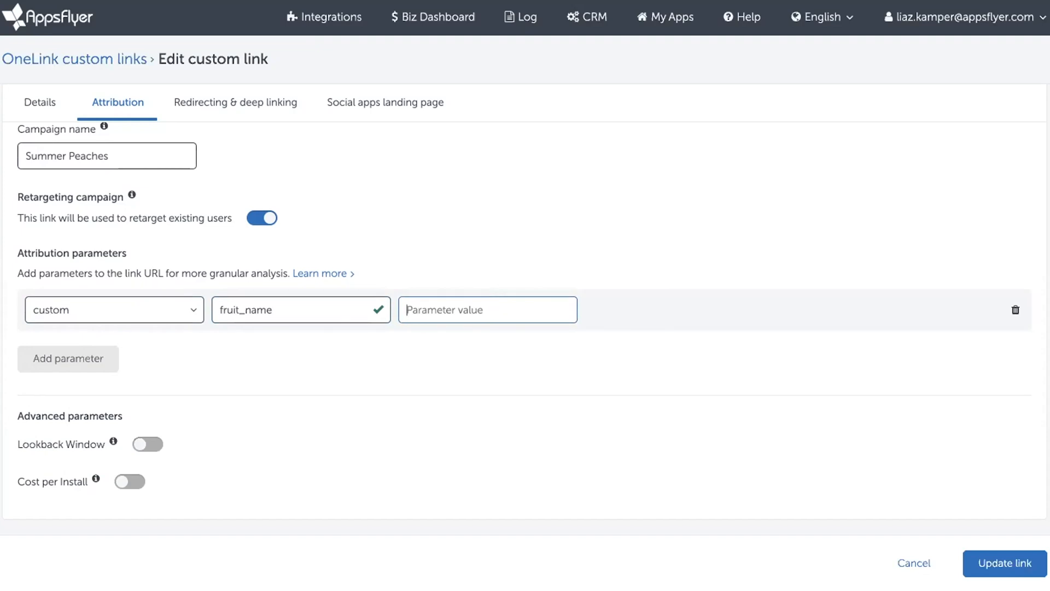
pyautogui.write('peaches')
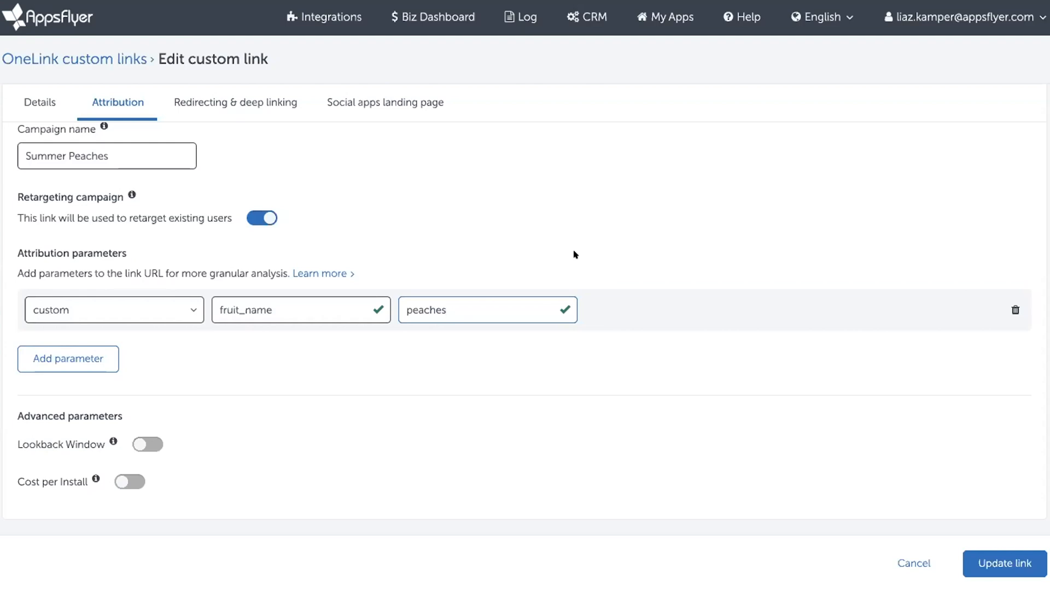
# - Add a second custom parameter row fruit_amount with the value 2
pyautogui.click(488, 309)
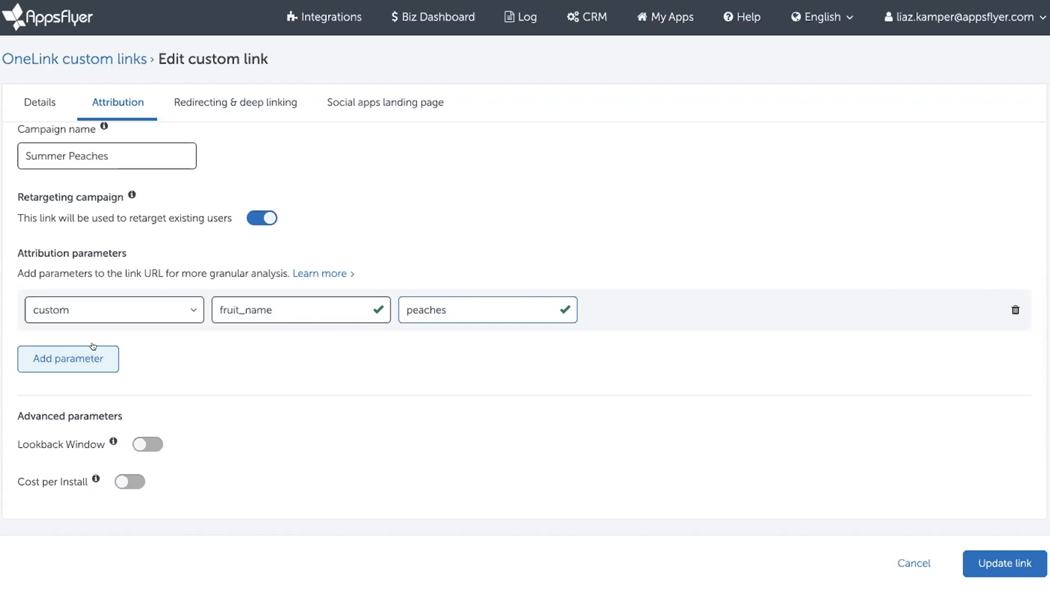
pyautogui.click(68, 358)
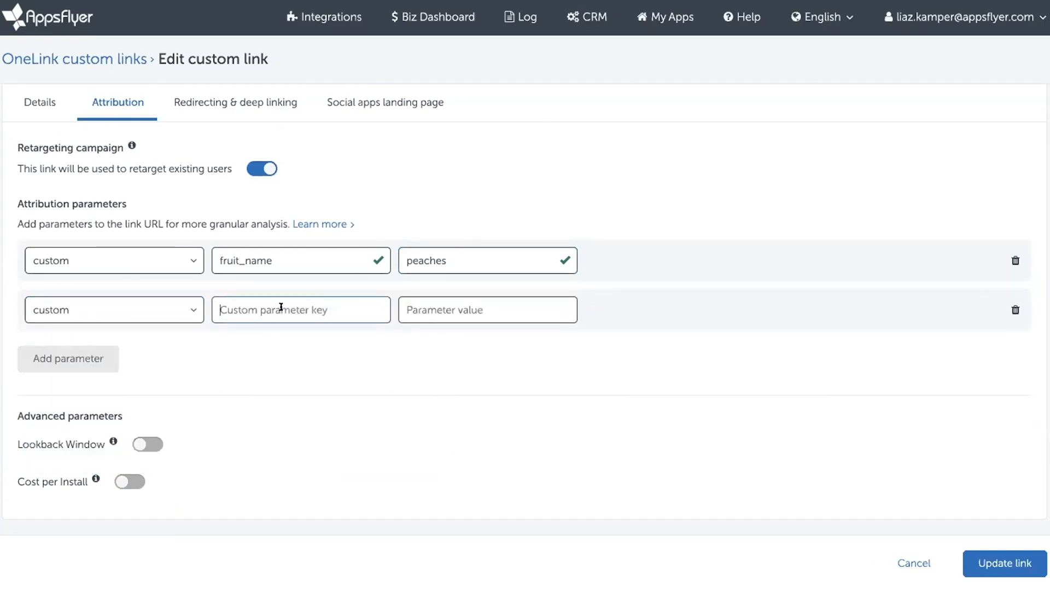
pyautogui.write('fruit_amou')
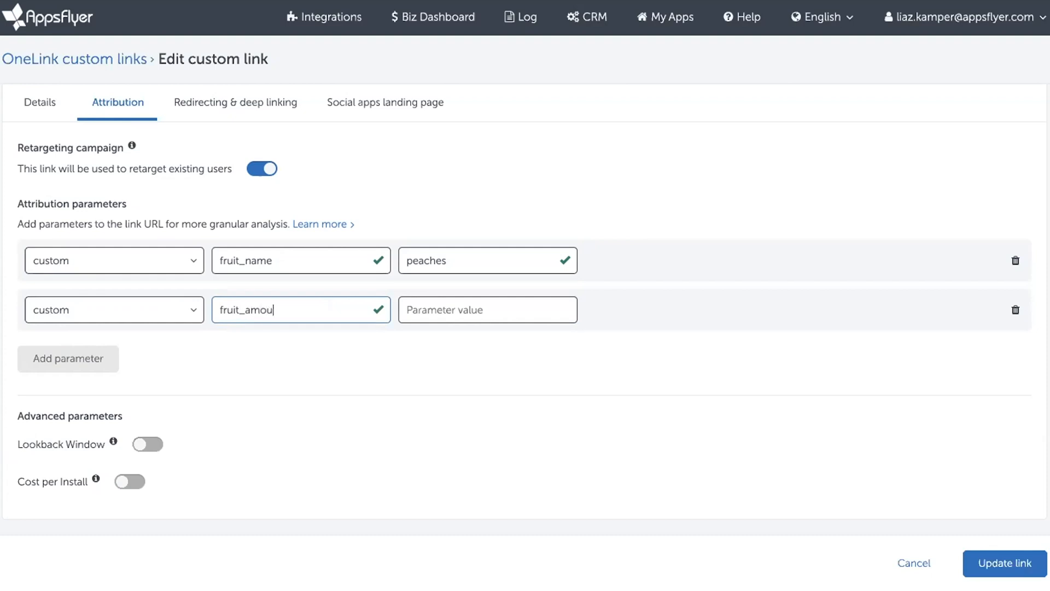
pyautogui.write('nt')
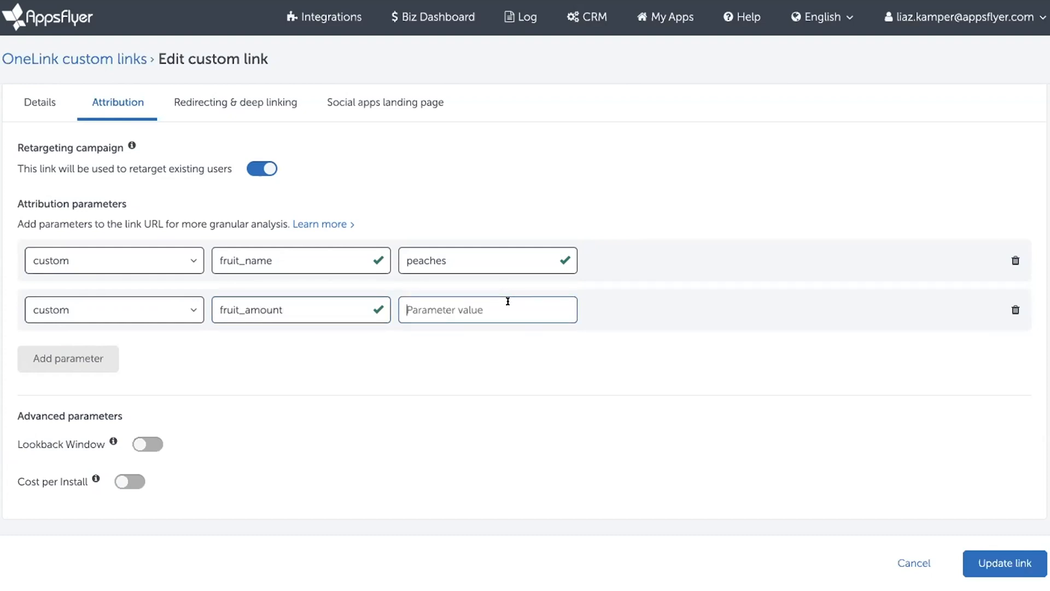
pyautogui.write('2')
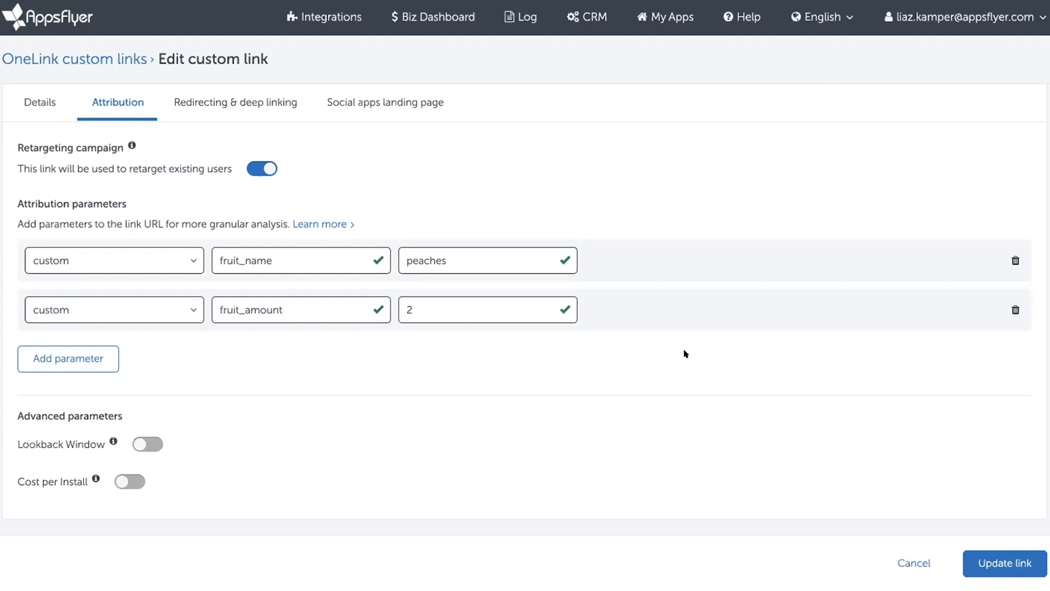
# - Add a third attribution parameter row and browse its parameter type list
pyautogui.click(66, 359)
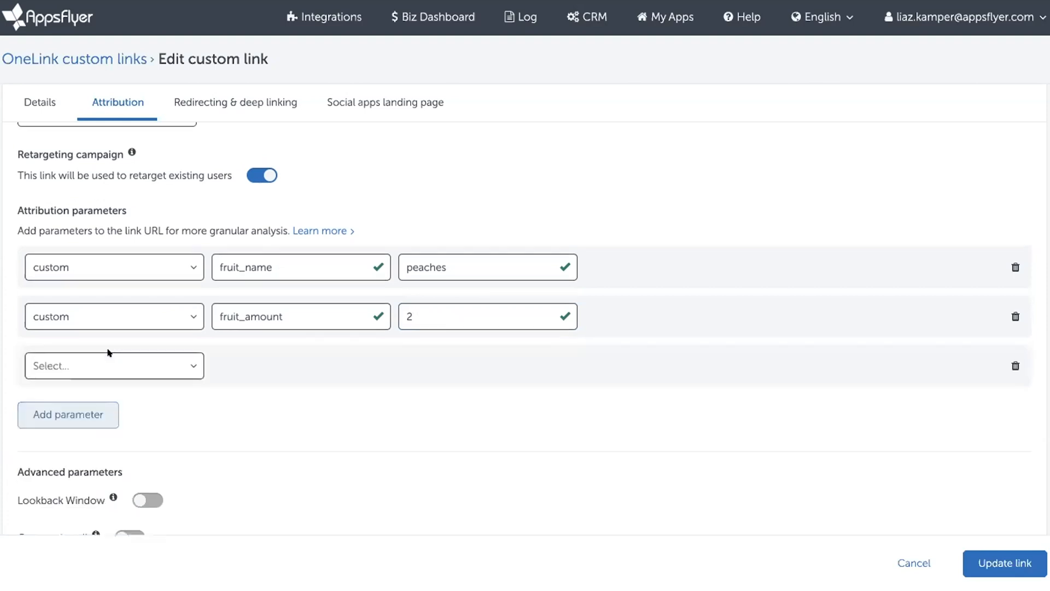
pyautogui.click(113, 366)
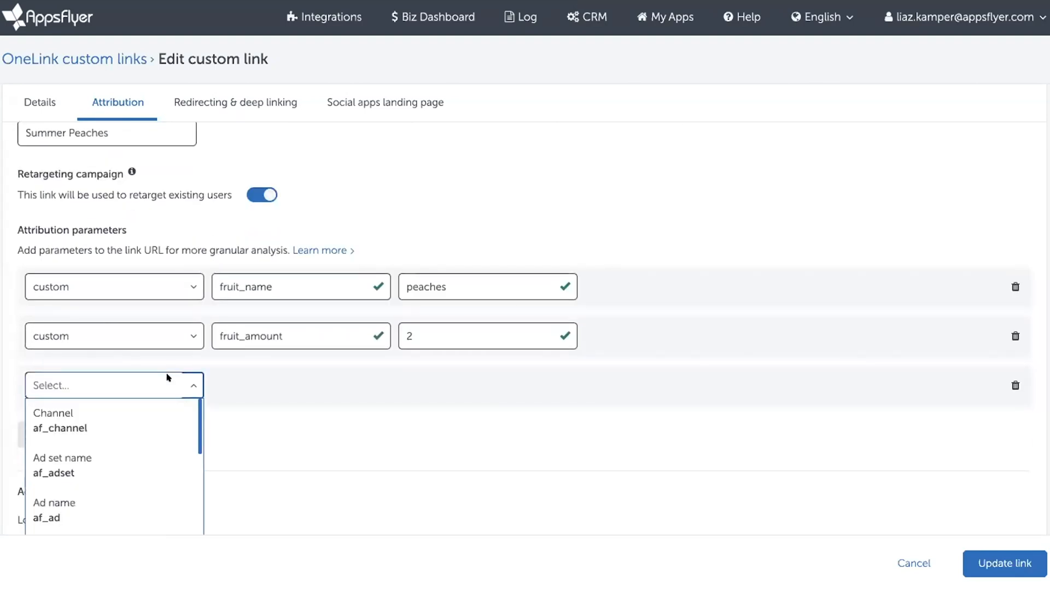
pyautogui.scroll(-3)
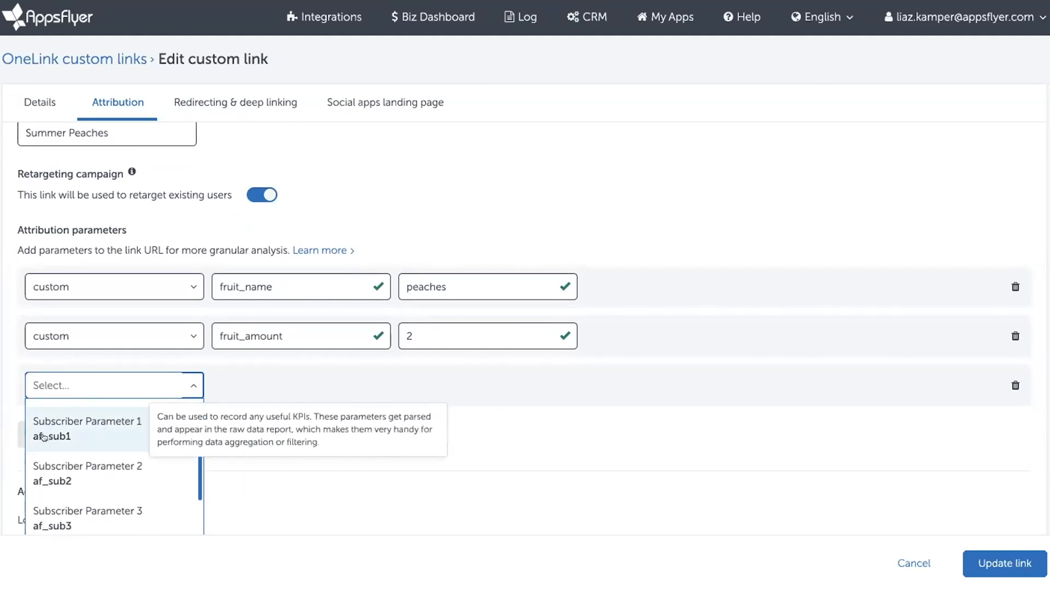
pyautogui.moveTo(55, 474)
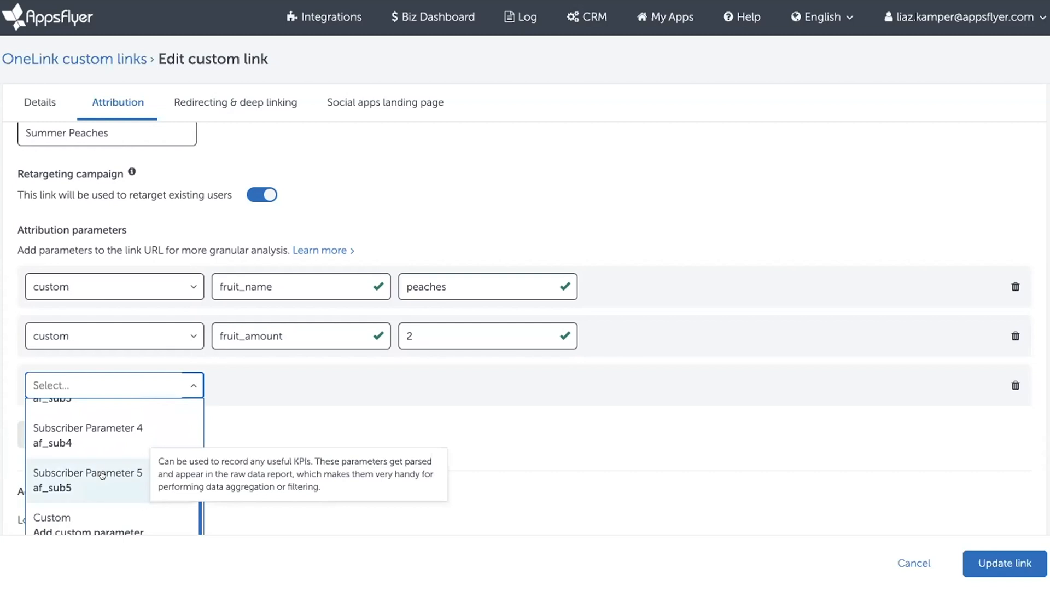
pyautogui.moveTo(255, 385)
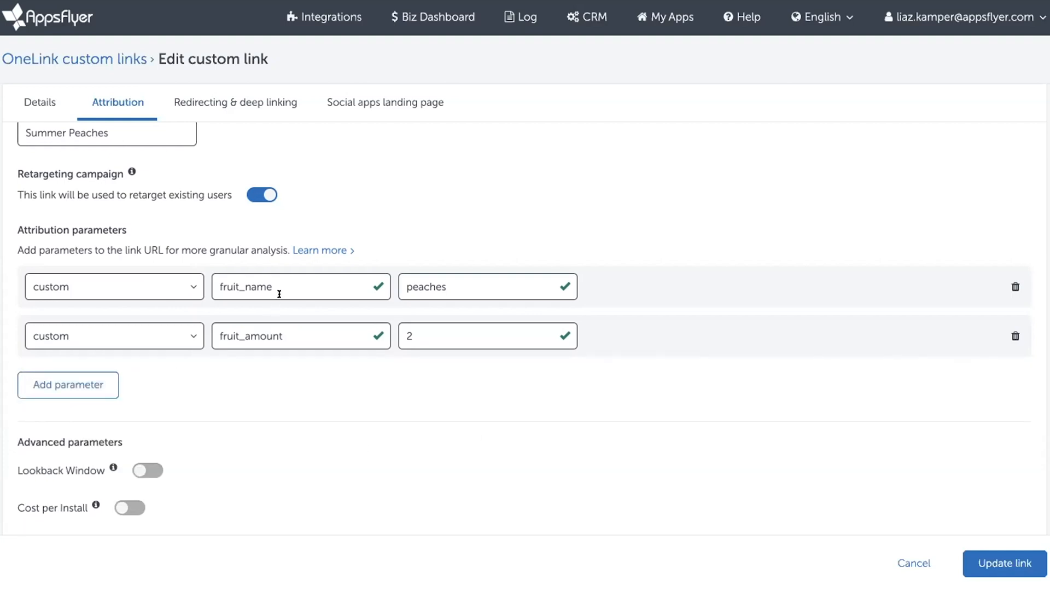
pyautogui.moveTo(299, 335)
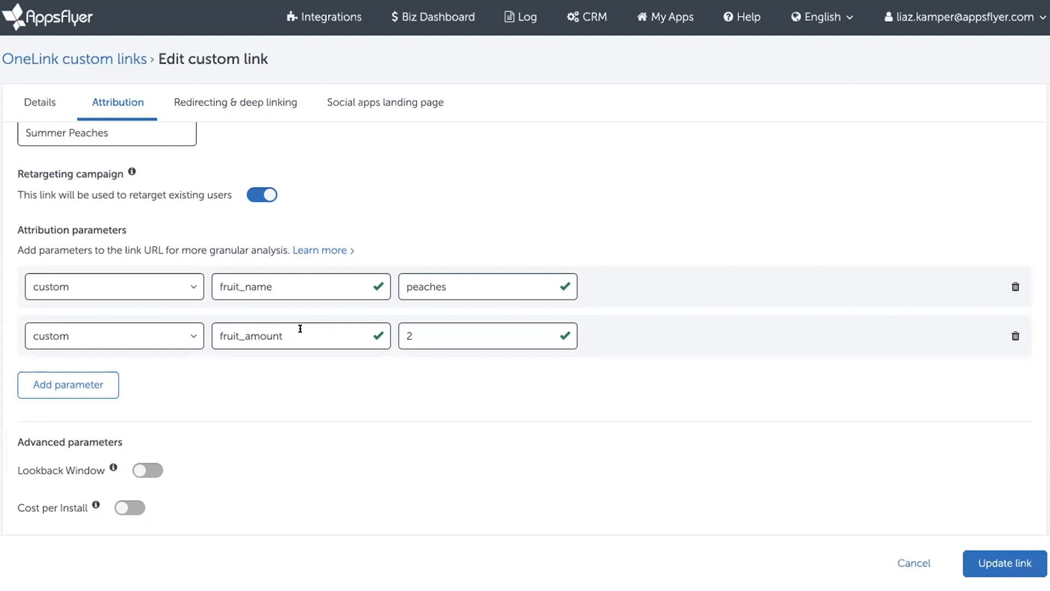
pyautogui.moveTo(292, 365)
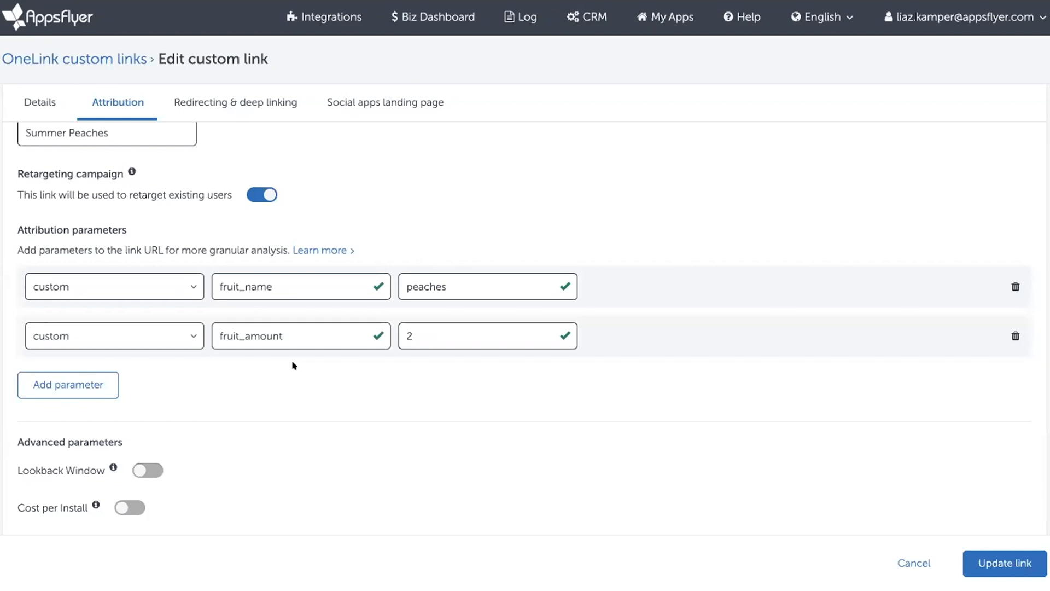
pyautogui.moveTo(673, 427)
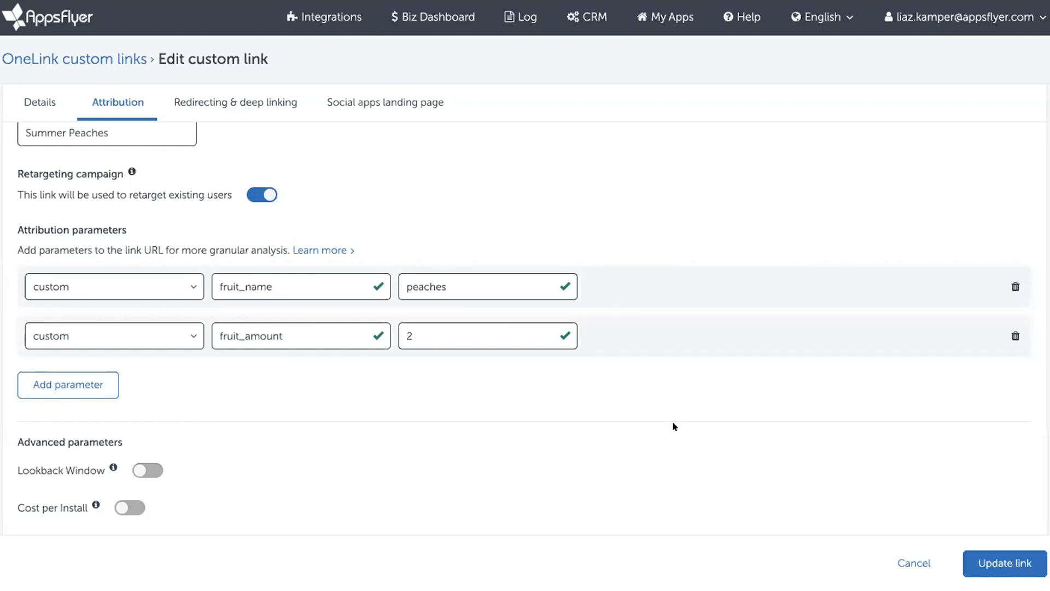
pyautogui.moveTo(193, 375)
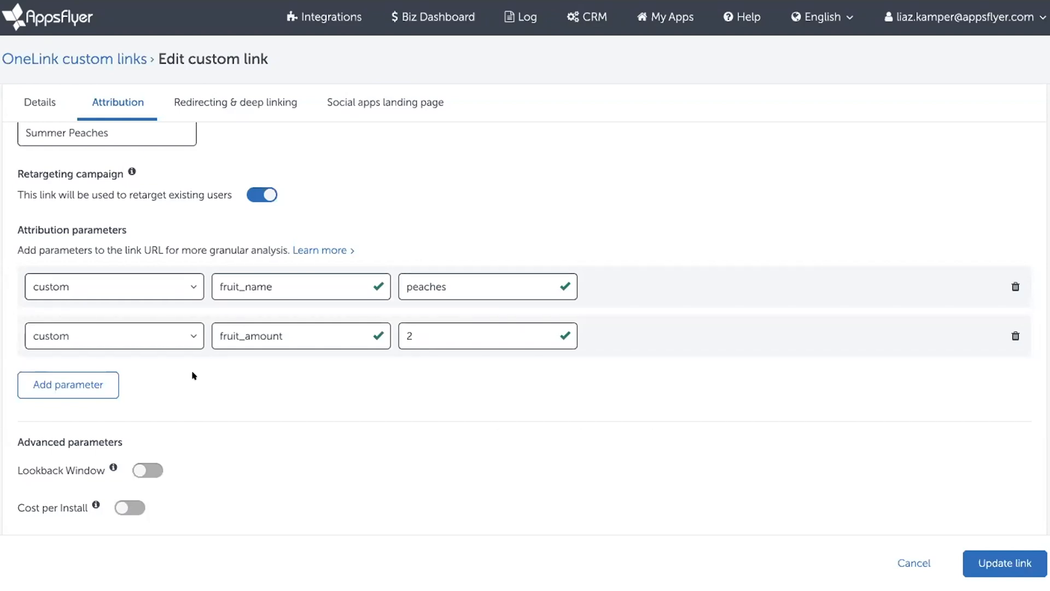
pyautogui.moveTo(279, 428)
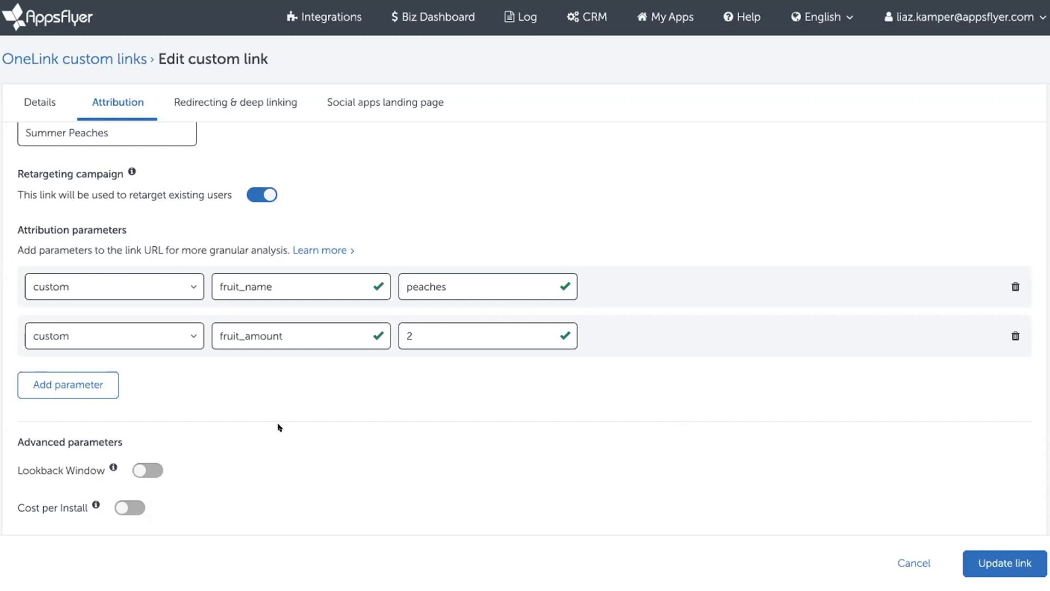
# - Update the custom link so fruit_name and fruit_amount are saved
pyautogui.click(1003, 563)
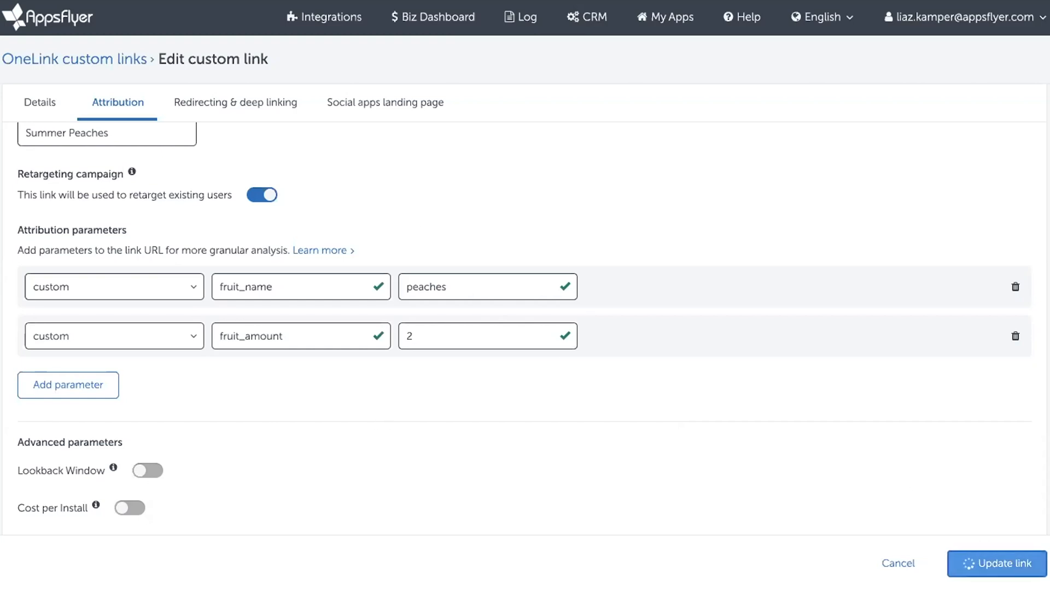
pyautogui.click(1001, 562)
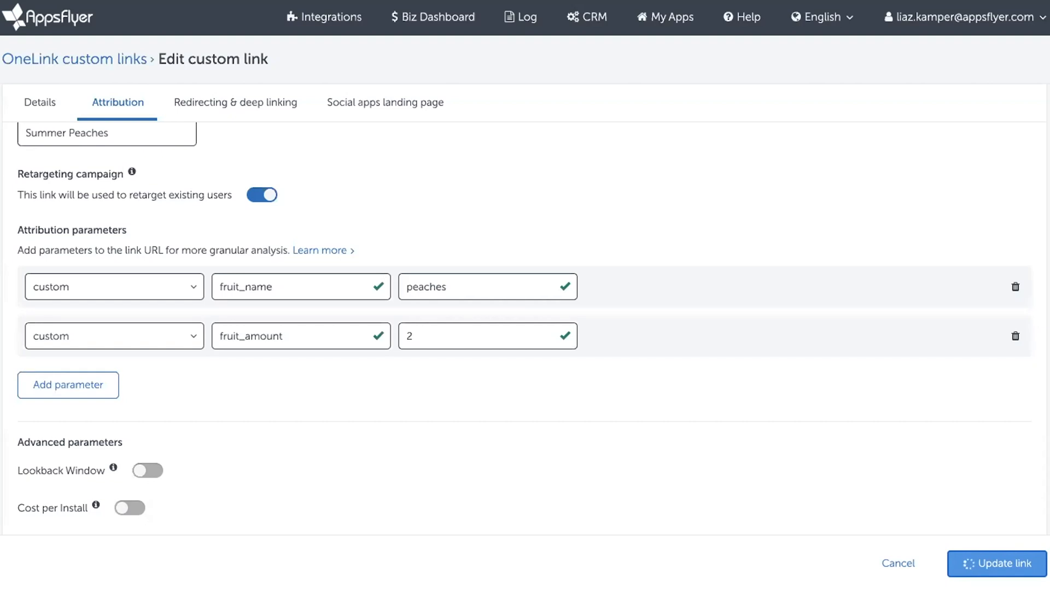
pyautogui.click(1001, 562)
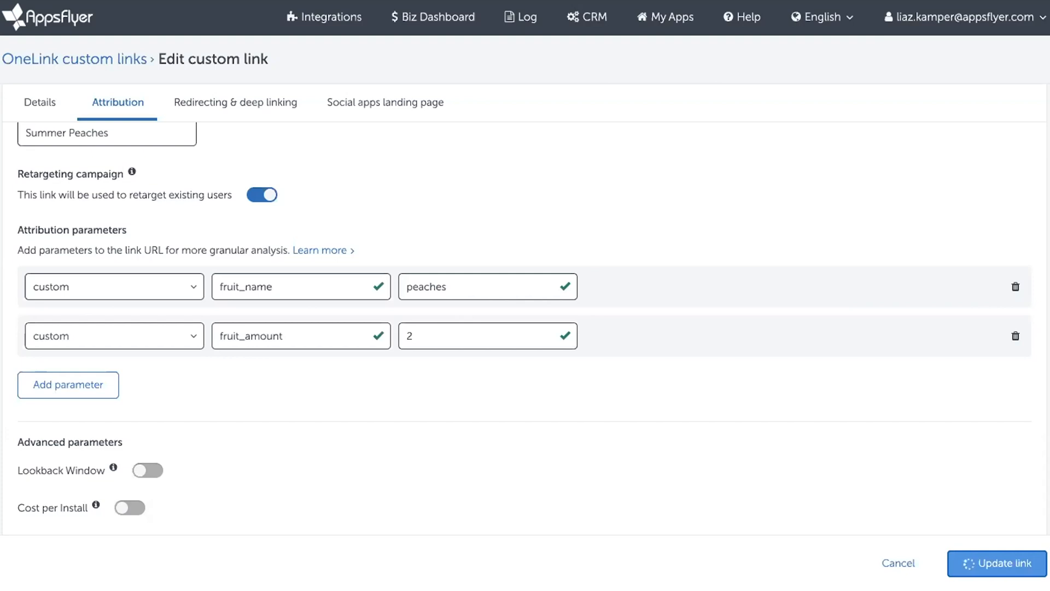
pyautogui.click(998, 562)
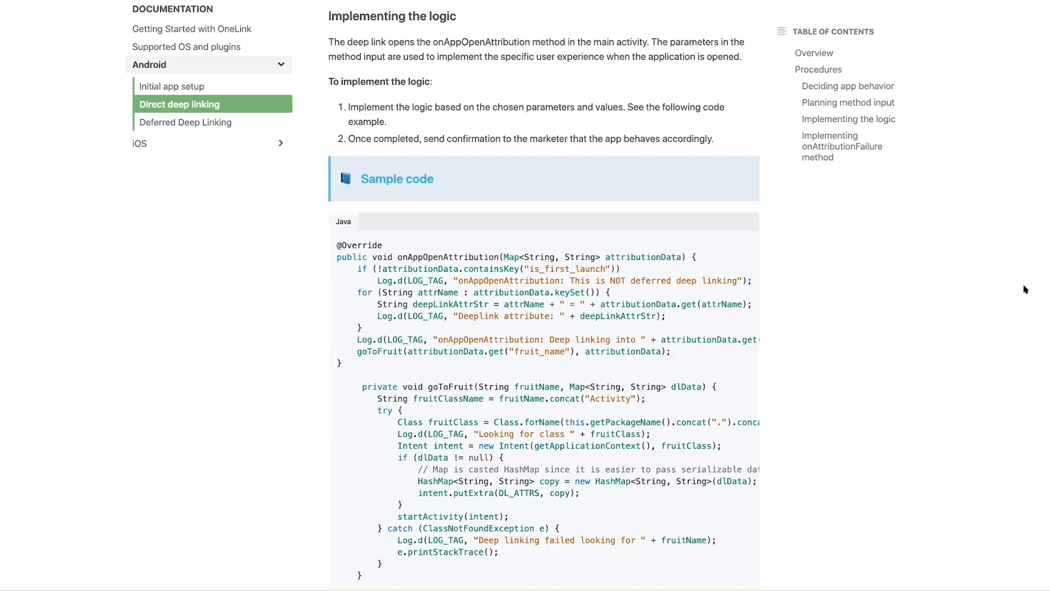
pyautogui.moveTo(926, 272)
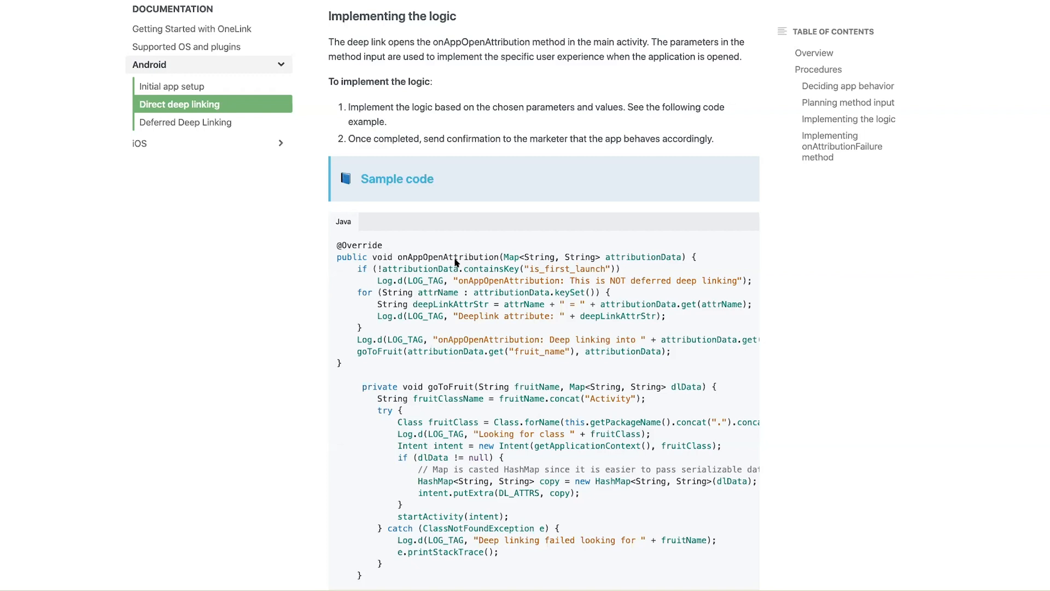
pyautogui.moveTo(508, 262)
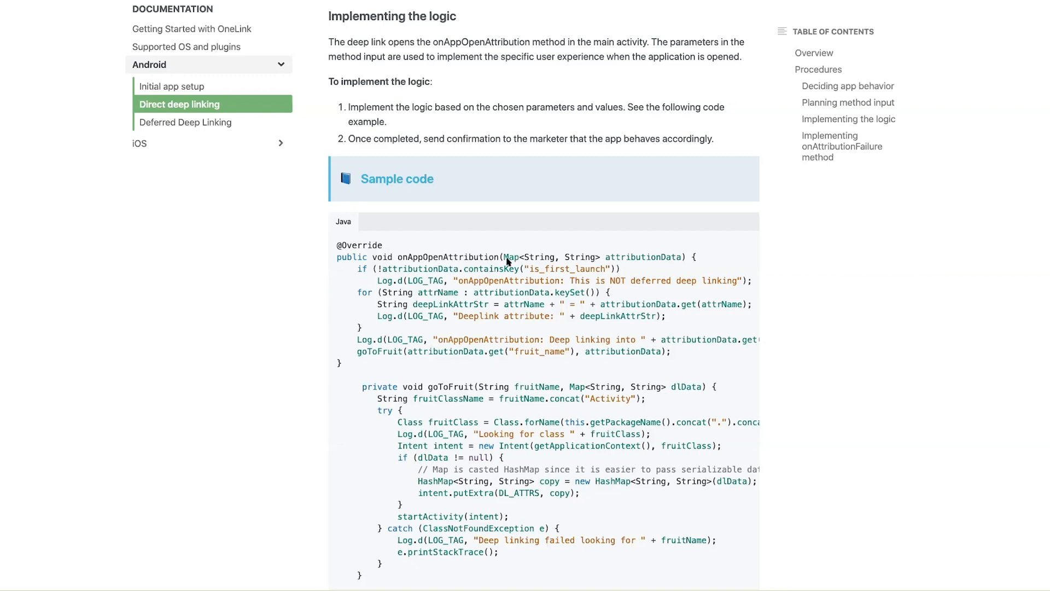
pyautogui.moveTo(518, 262)
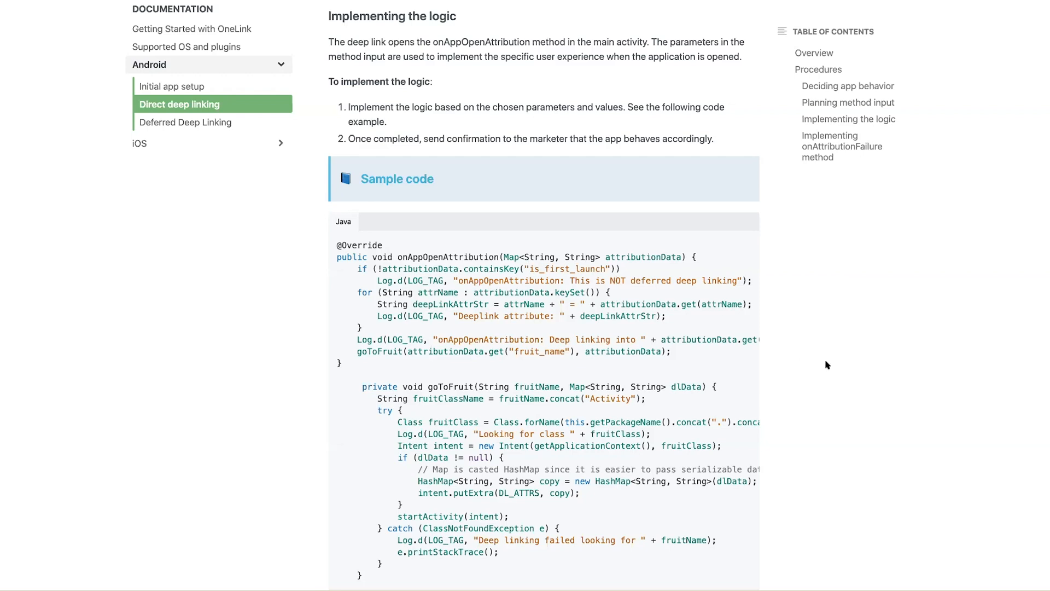
# - Scroll through the Java direct deep linking sample that routes to a fruit activity
pyautogui.scroll(-3)
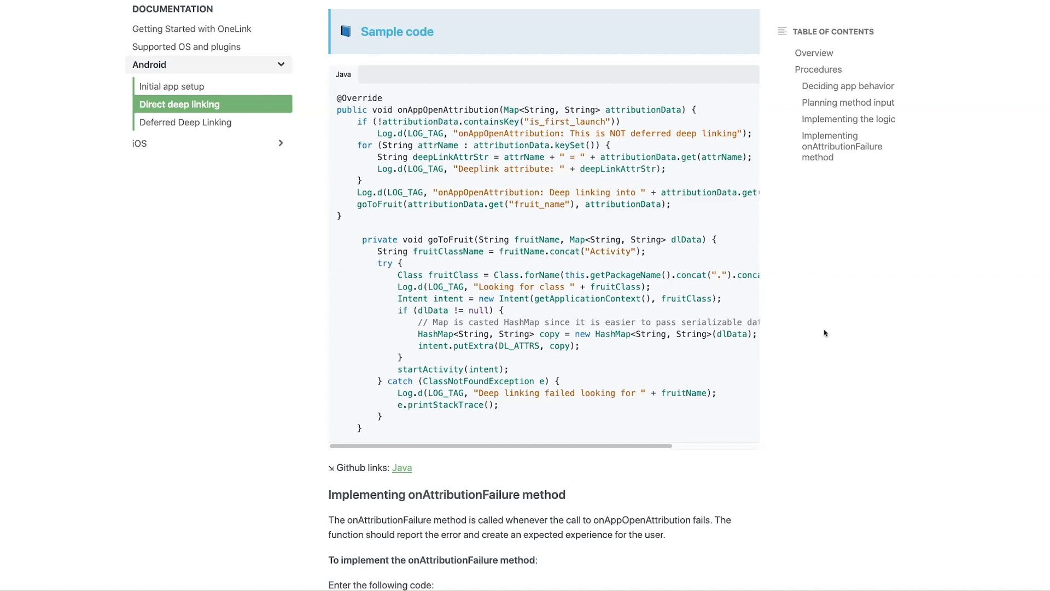
pyautogui.moveTo(794, 284)
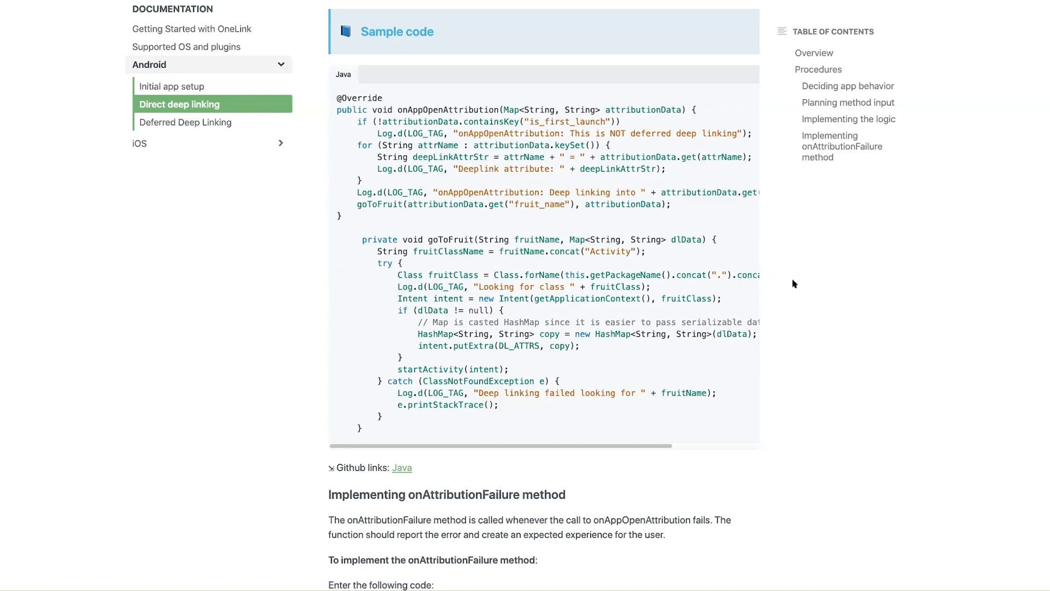
pyautogui.moveTo(798, 282)
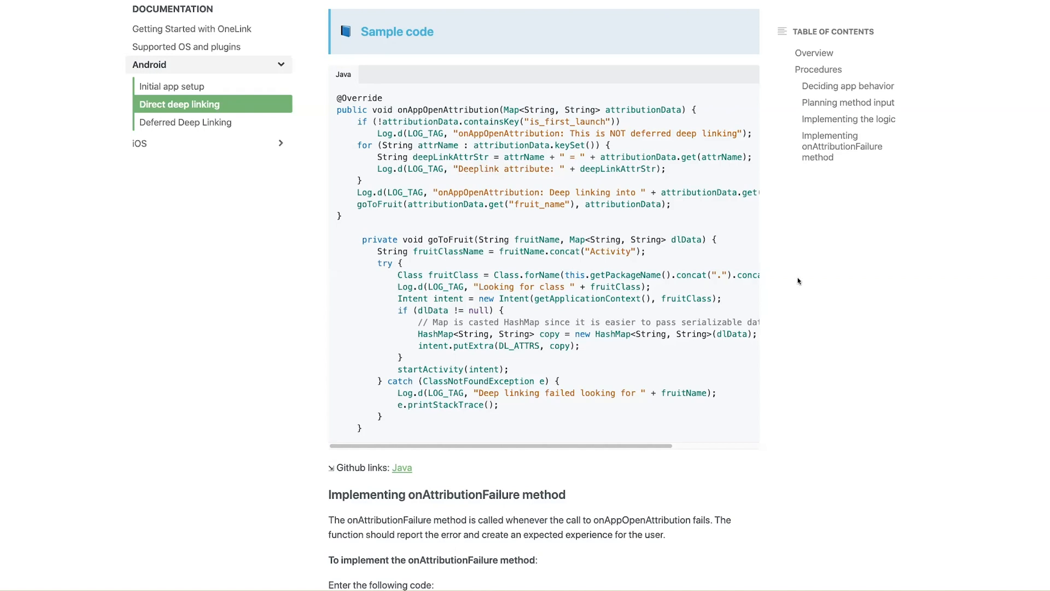
pyautogui.moveTo(622, 397)
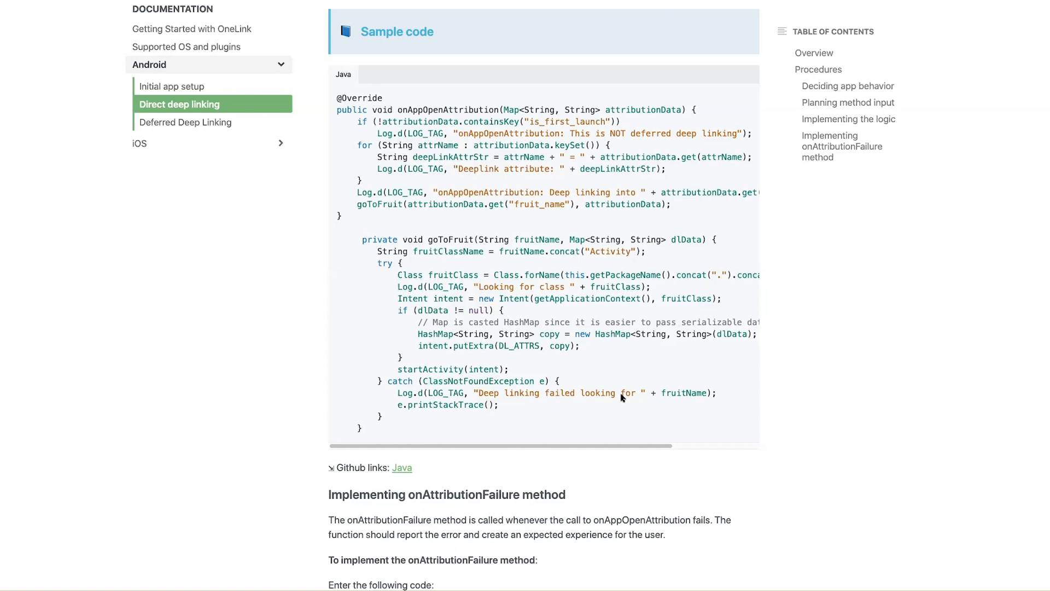
pyautogui.moveTo(297, 141)
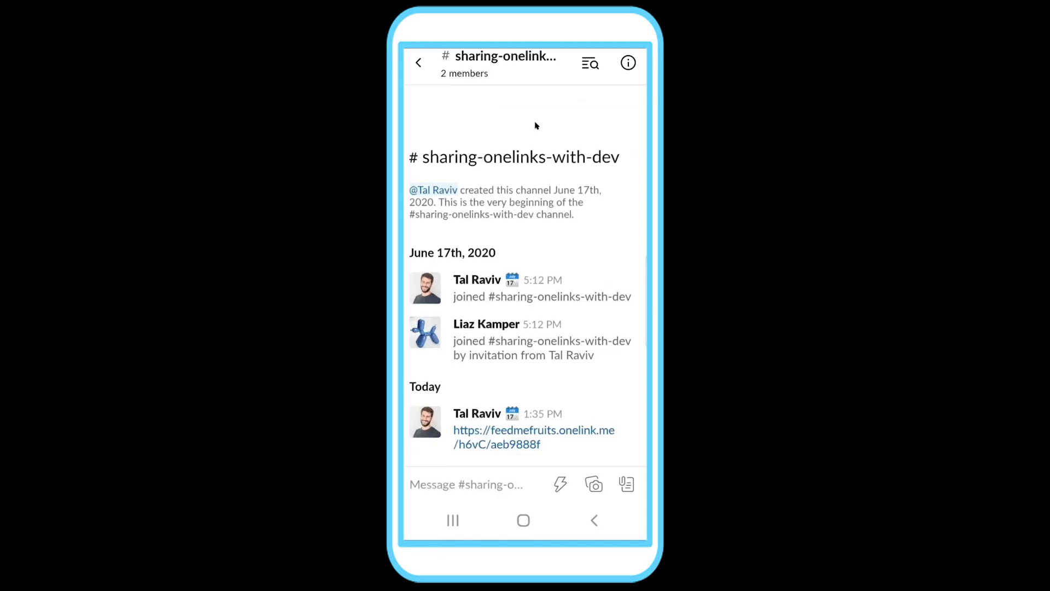
# - Tap the feedmefruits.onelink.me link in Slack, landing on the Peaches page with fruit_amount 2
pyautogui.click(534, 430)
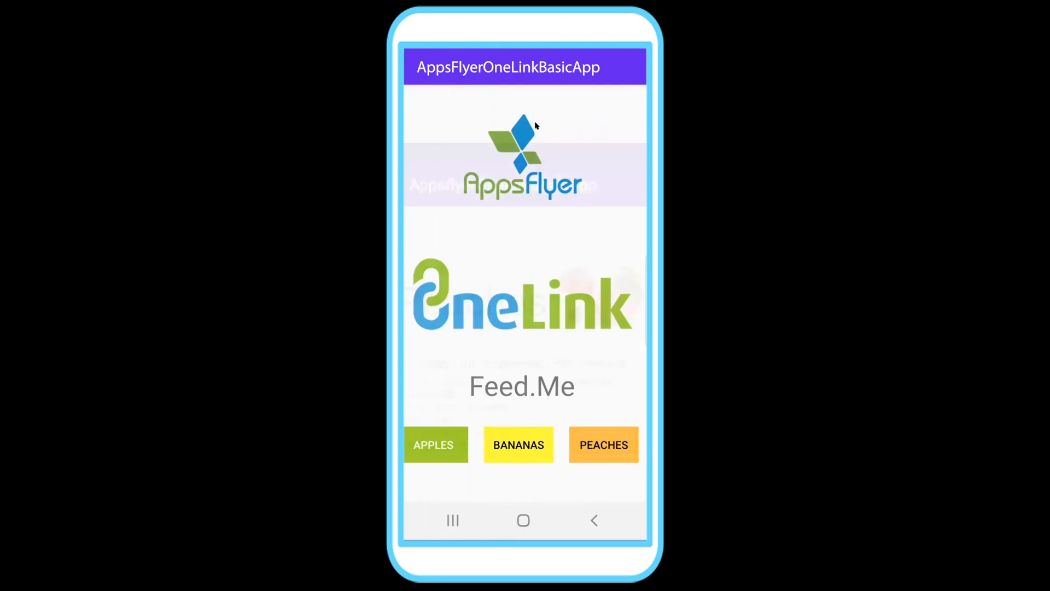
pyautogui.click(602, 444)
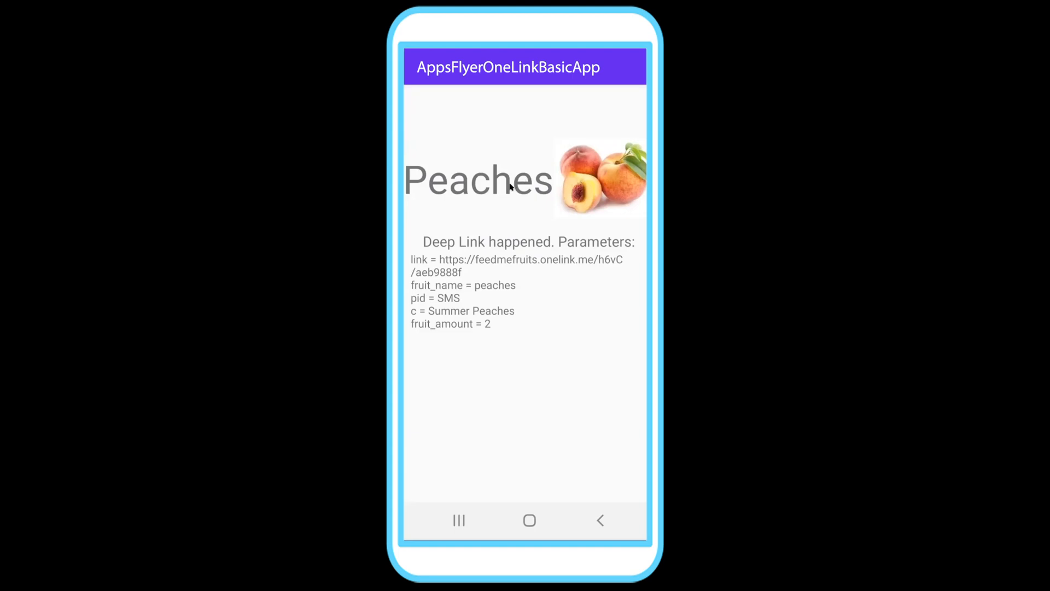
pyautogui.moveTo(531, 291)
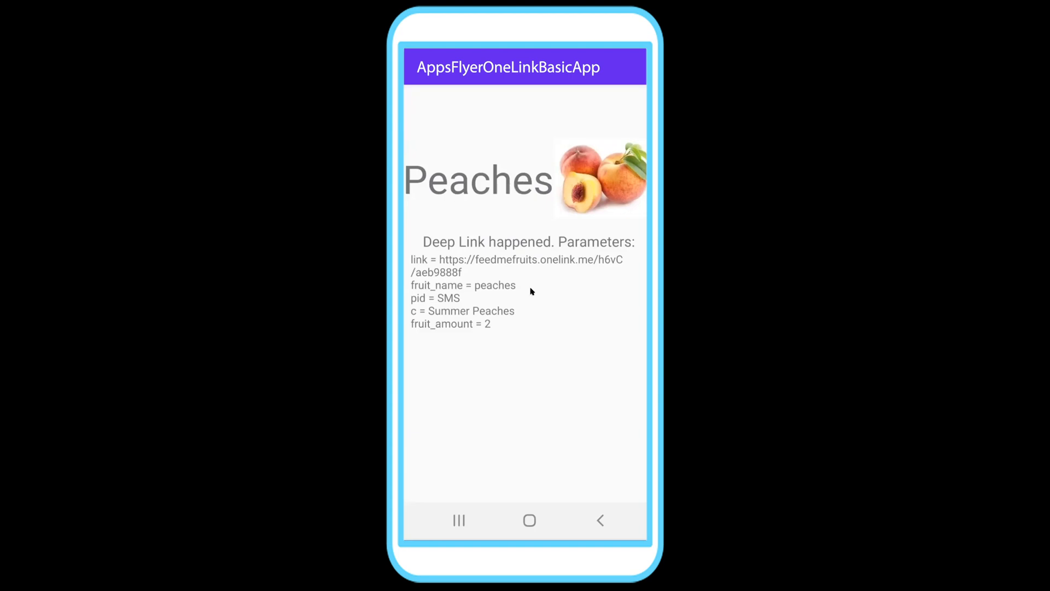
pyautogui.moveTo(453, 331)
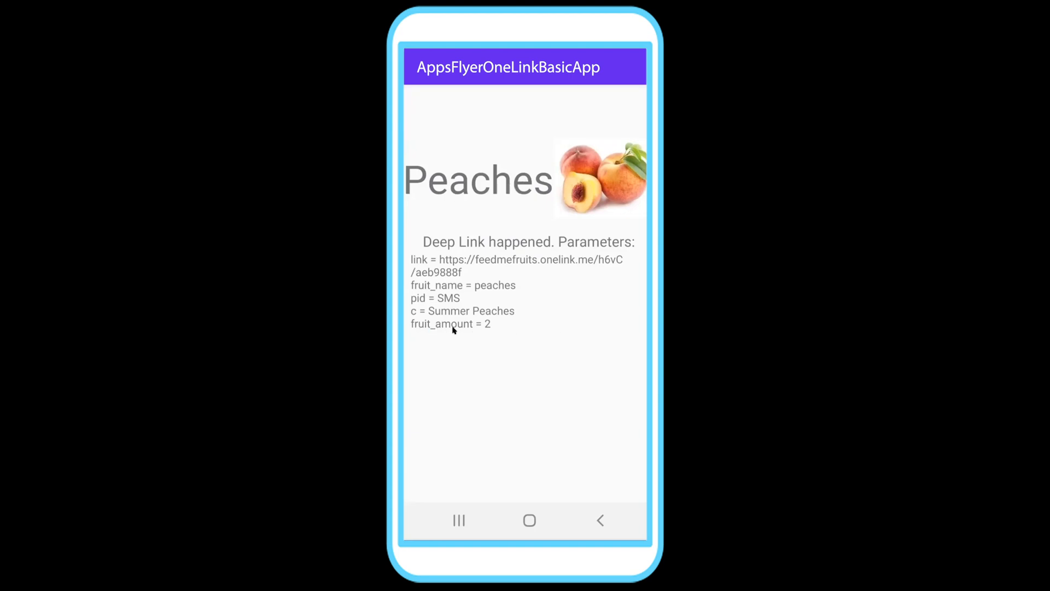
pyautogui.moveTo(485, 331)
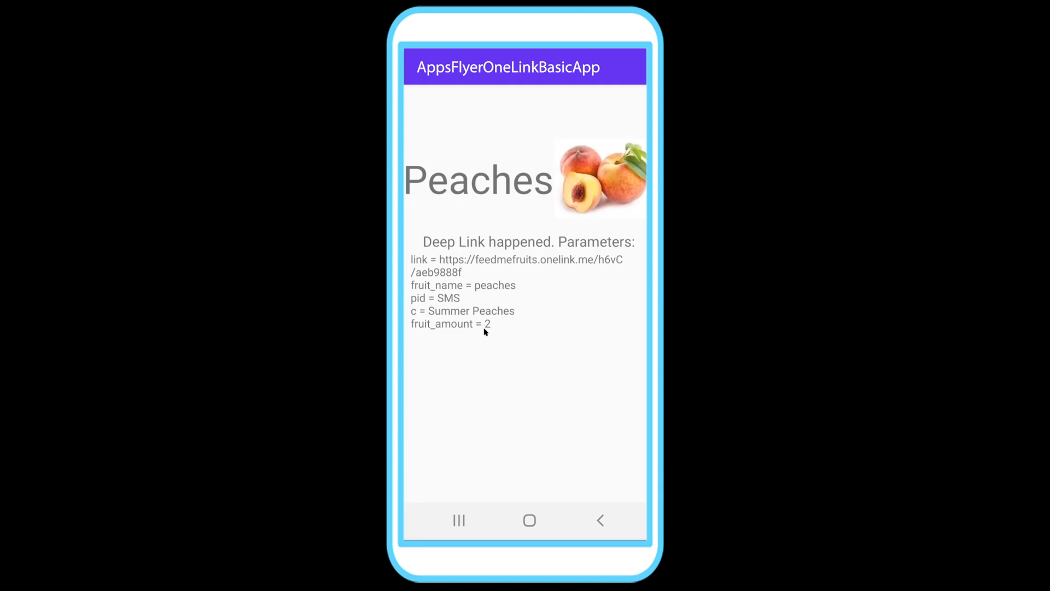